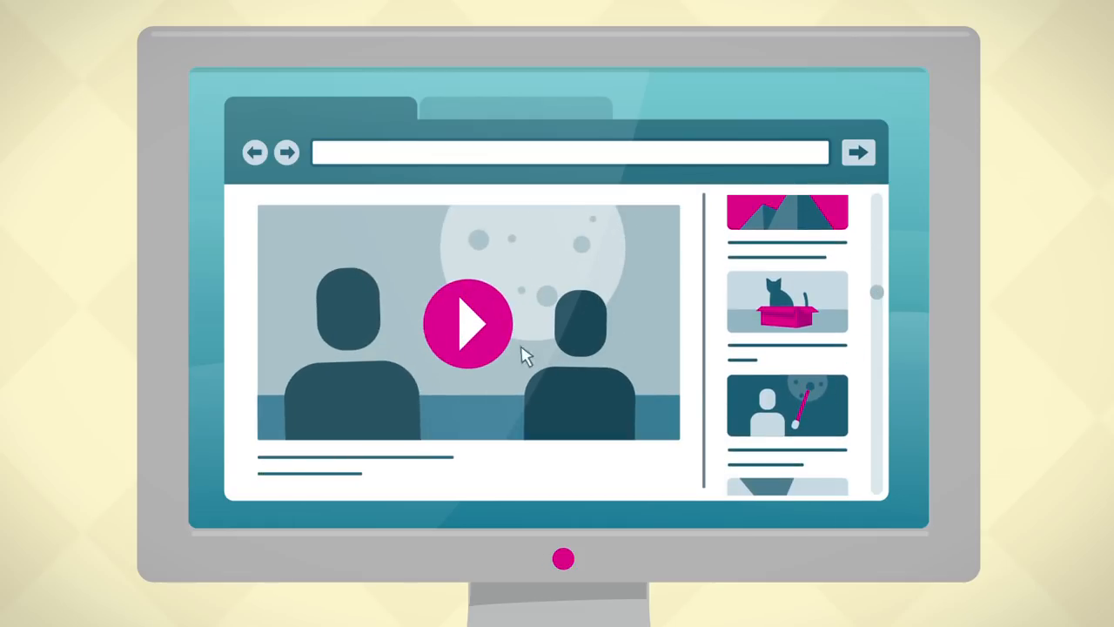
Play the video, close the shop window, and slide the connection from satellite to fibre.
left_click(468, 324)
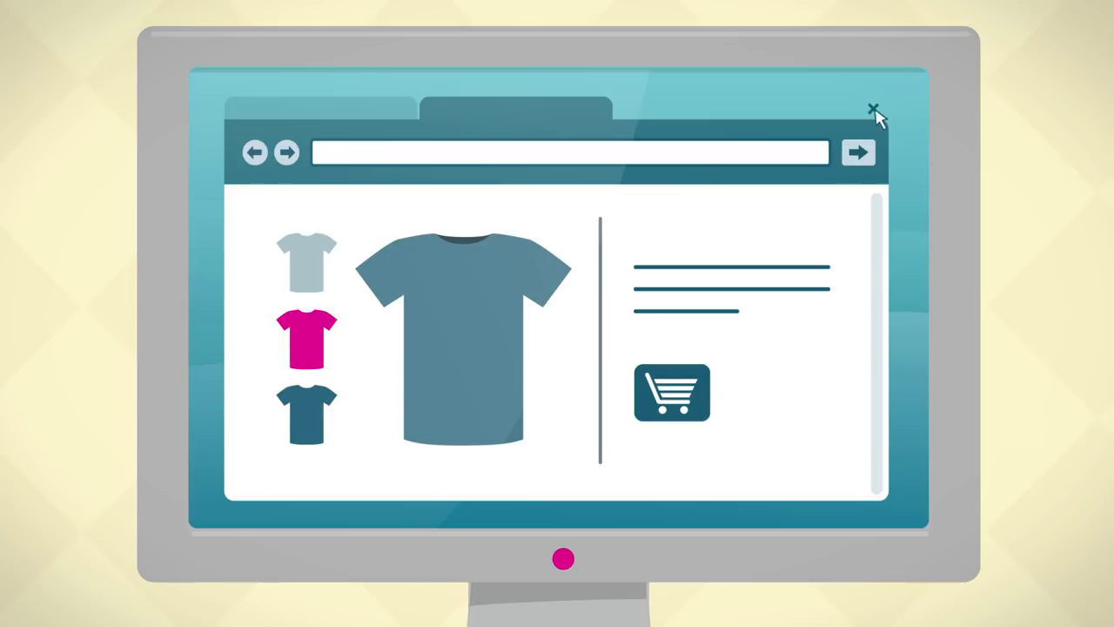
left_click(874, 111)
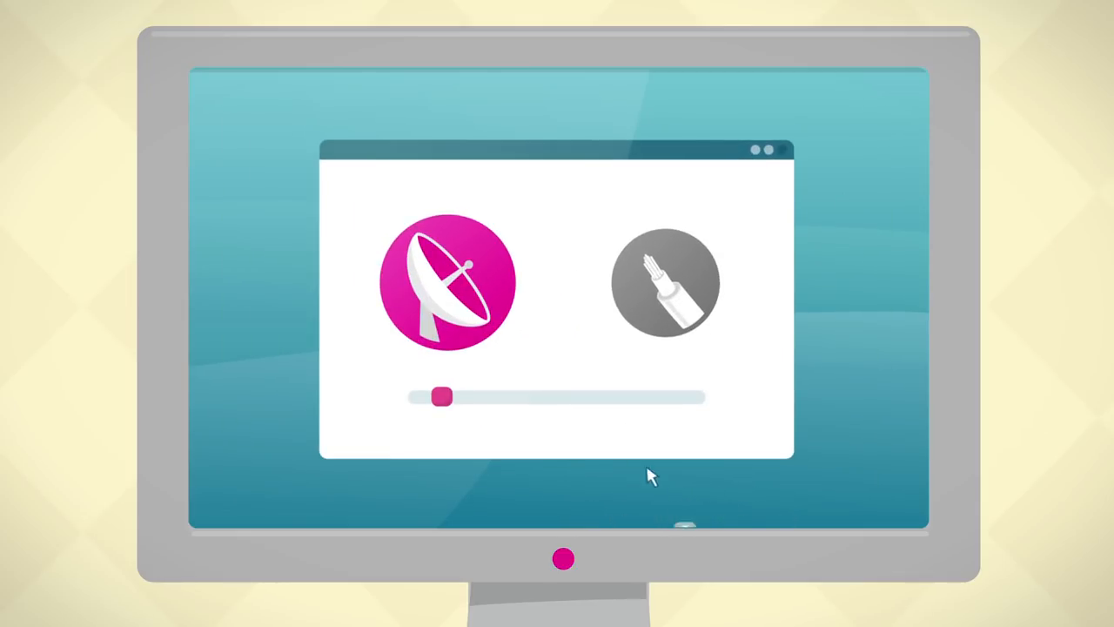
left_click_drag(443, 397, 679, 397)
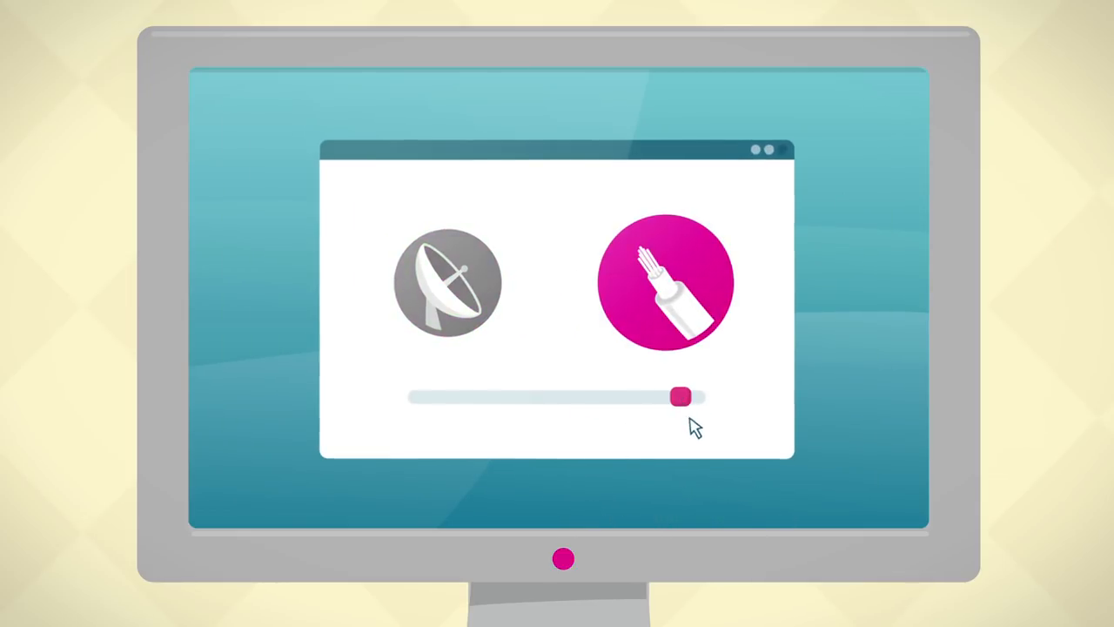